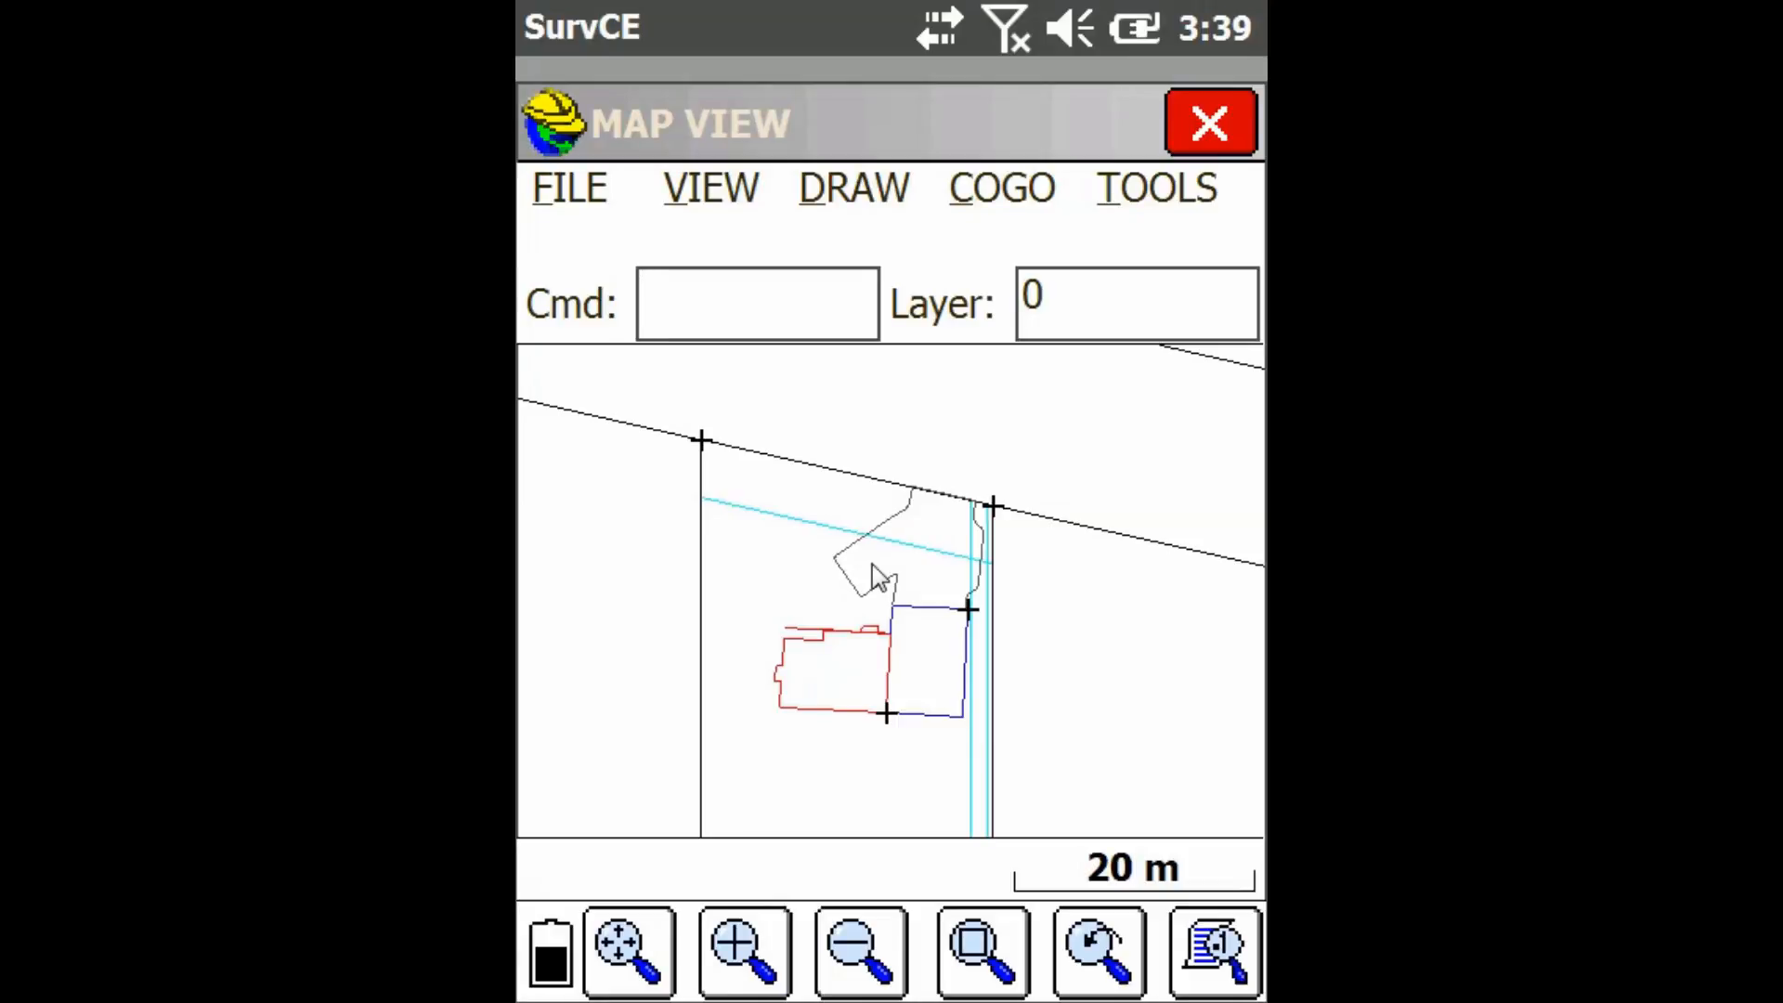
{"action": "mouse_move", "coordinate": [778, 409]}
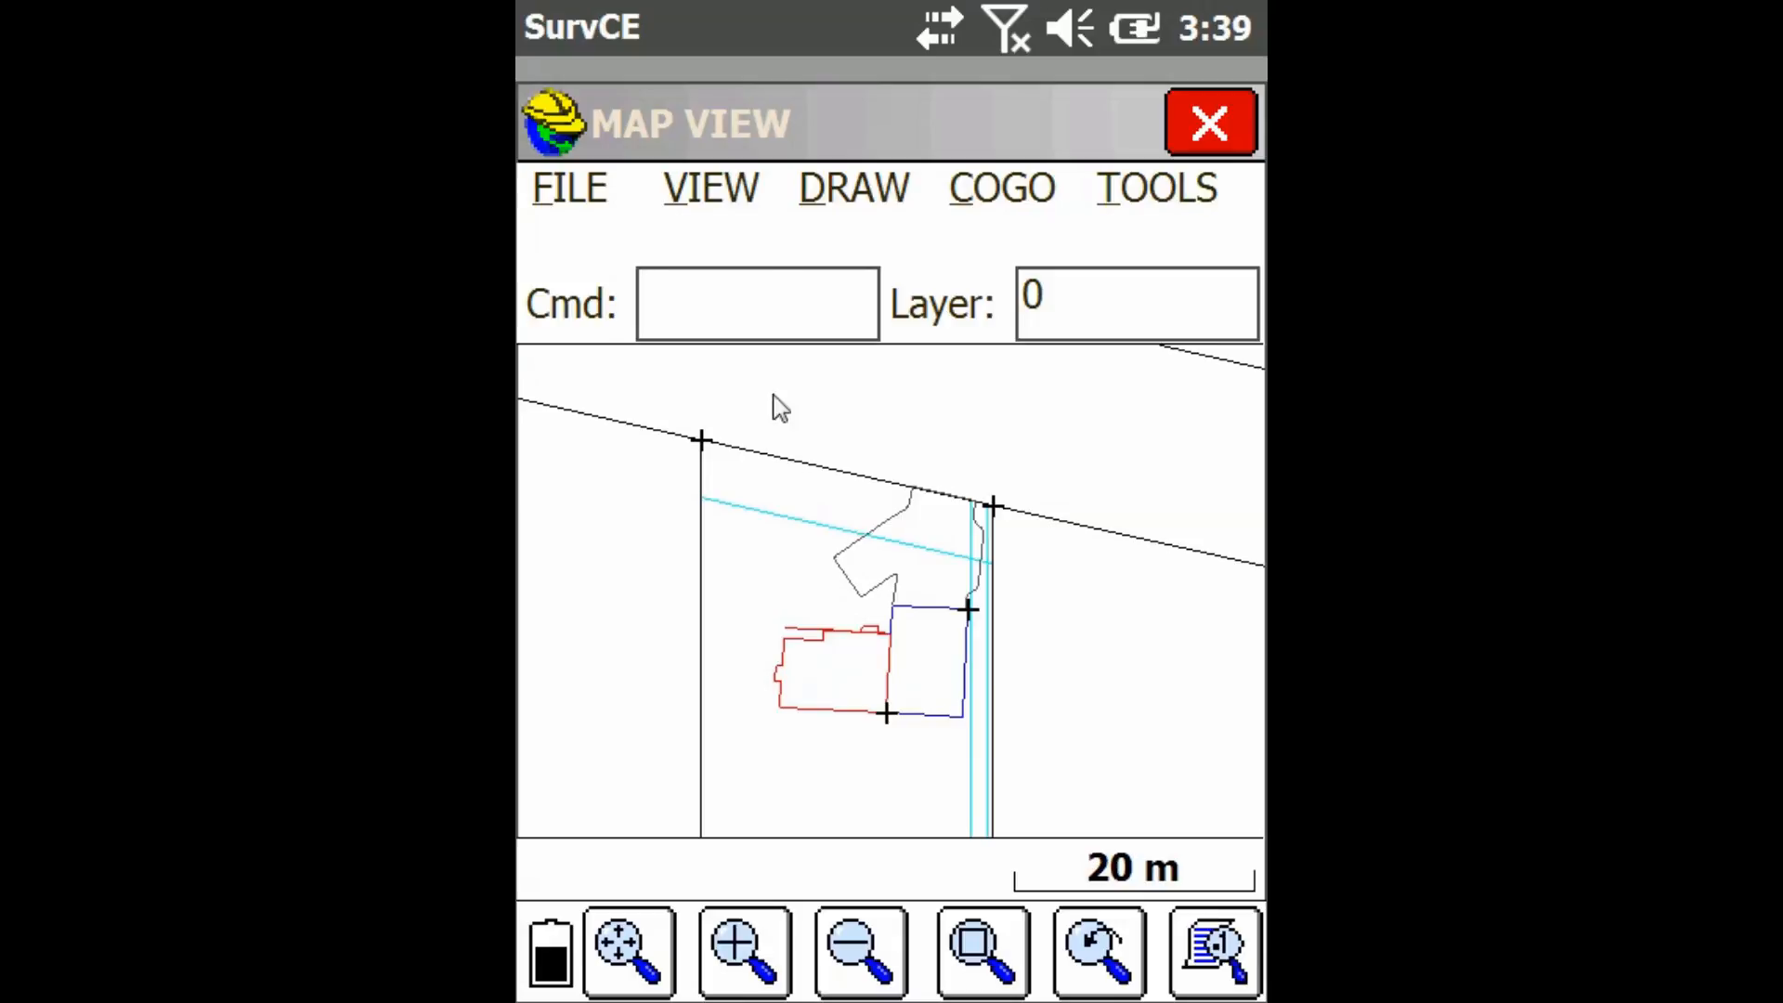
- Run Place GRID from the DRAW commands and answer ON to switch the grid on
{"action": "left_click", "coordinate": [852, 188]}
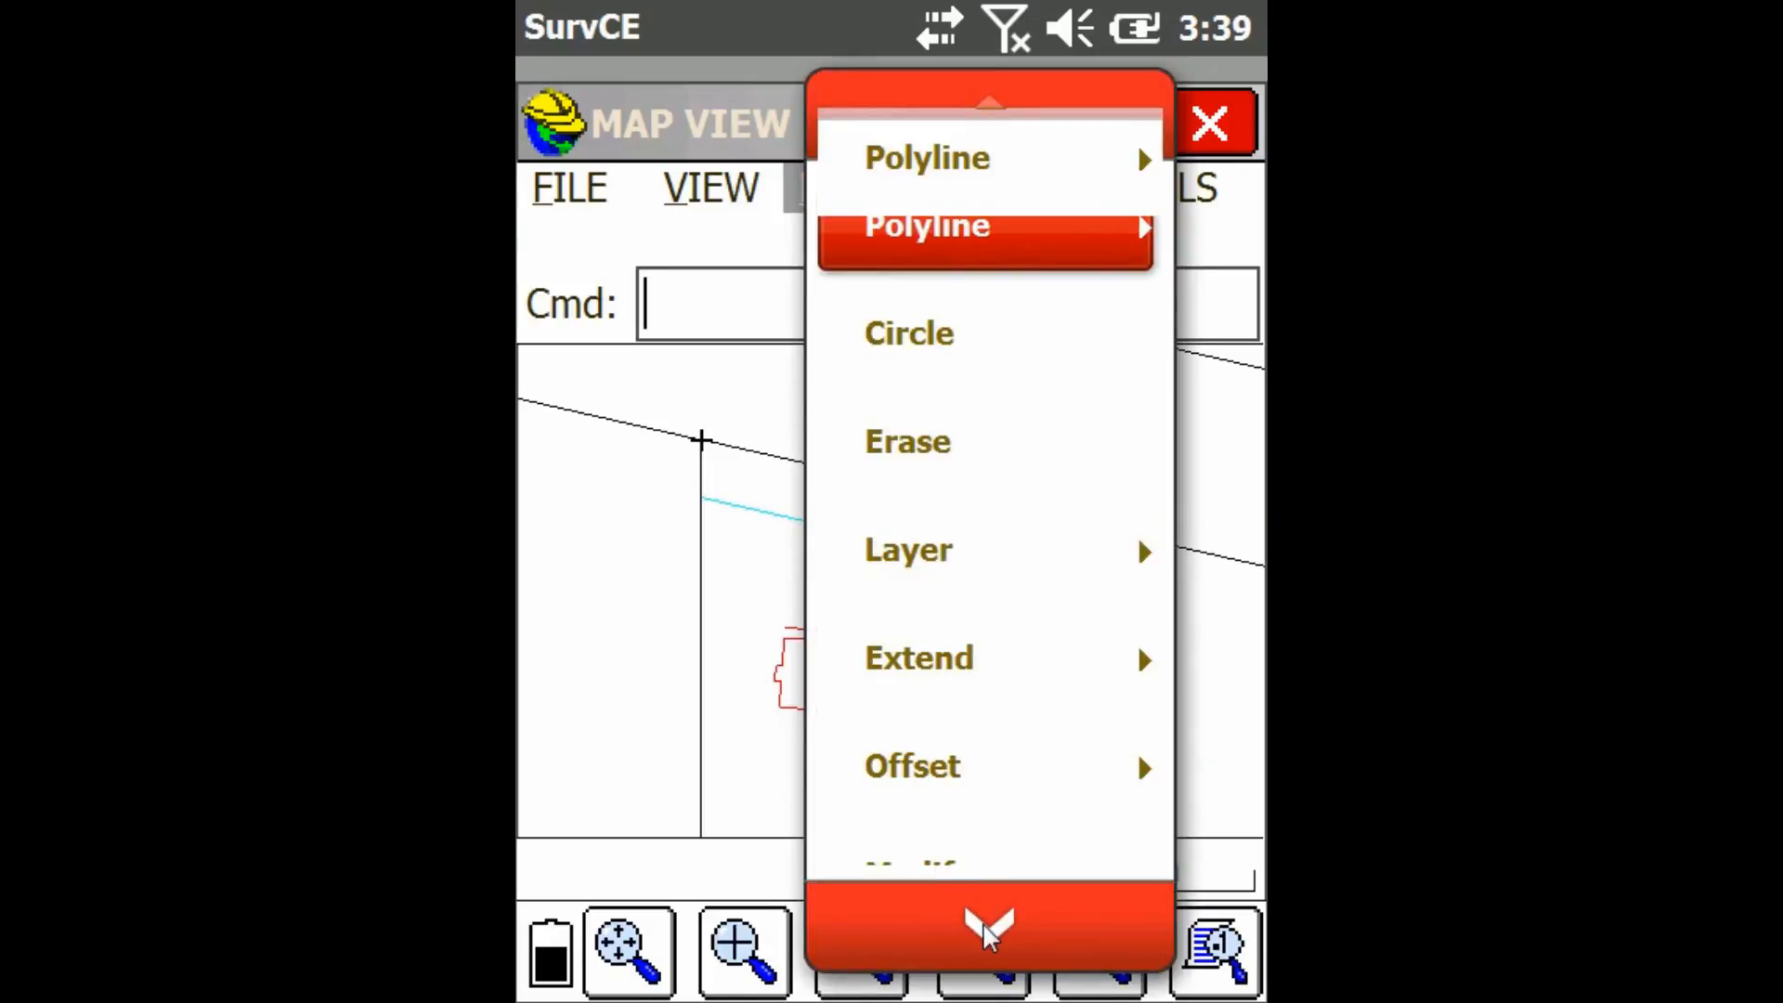
{"action": "left_click", "coordinate": [986, 923]}
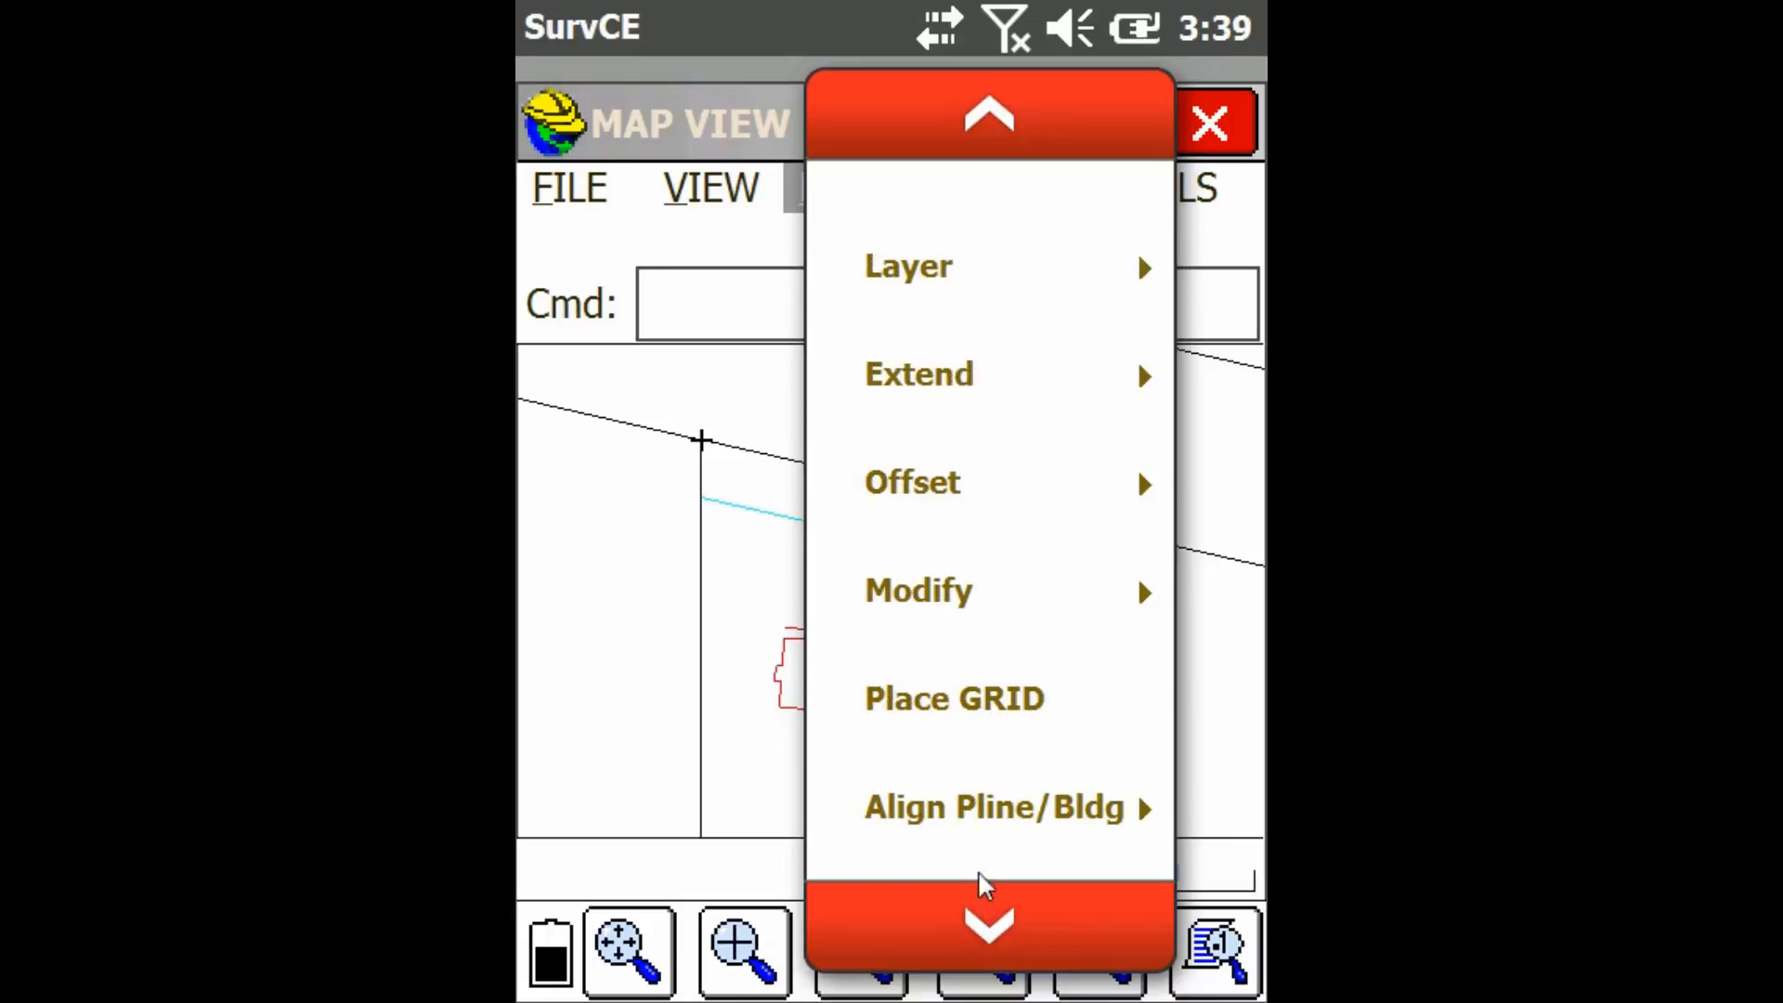
{"action": "left_click", "coordinate": [953, 698]}
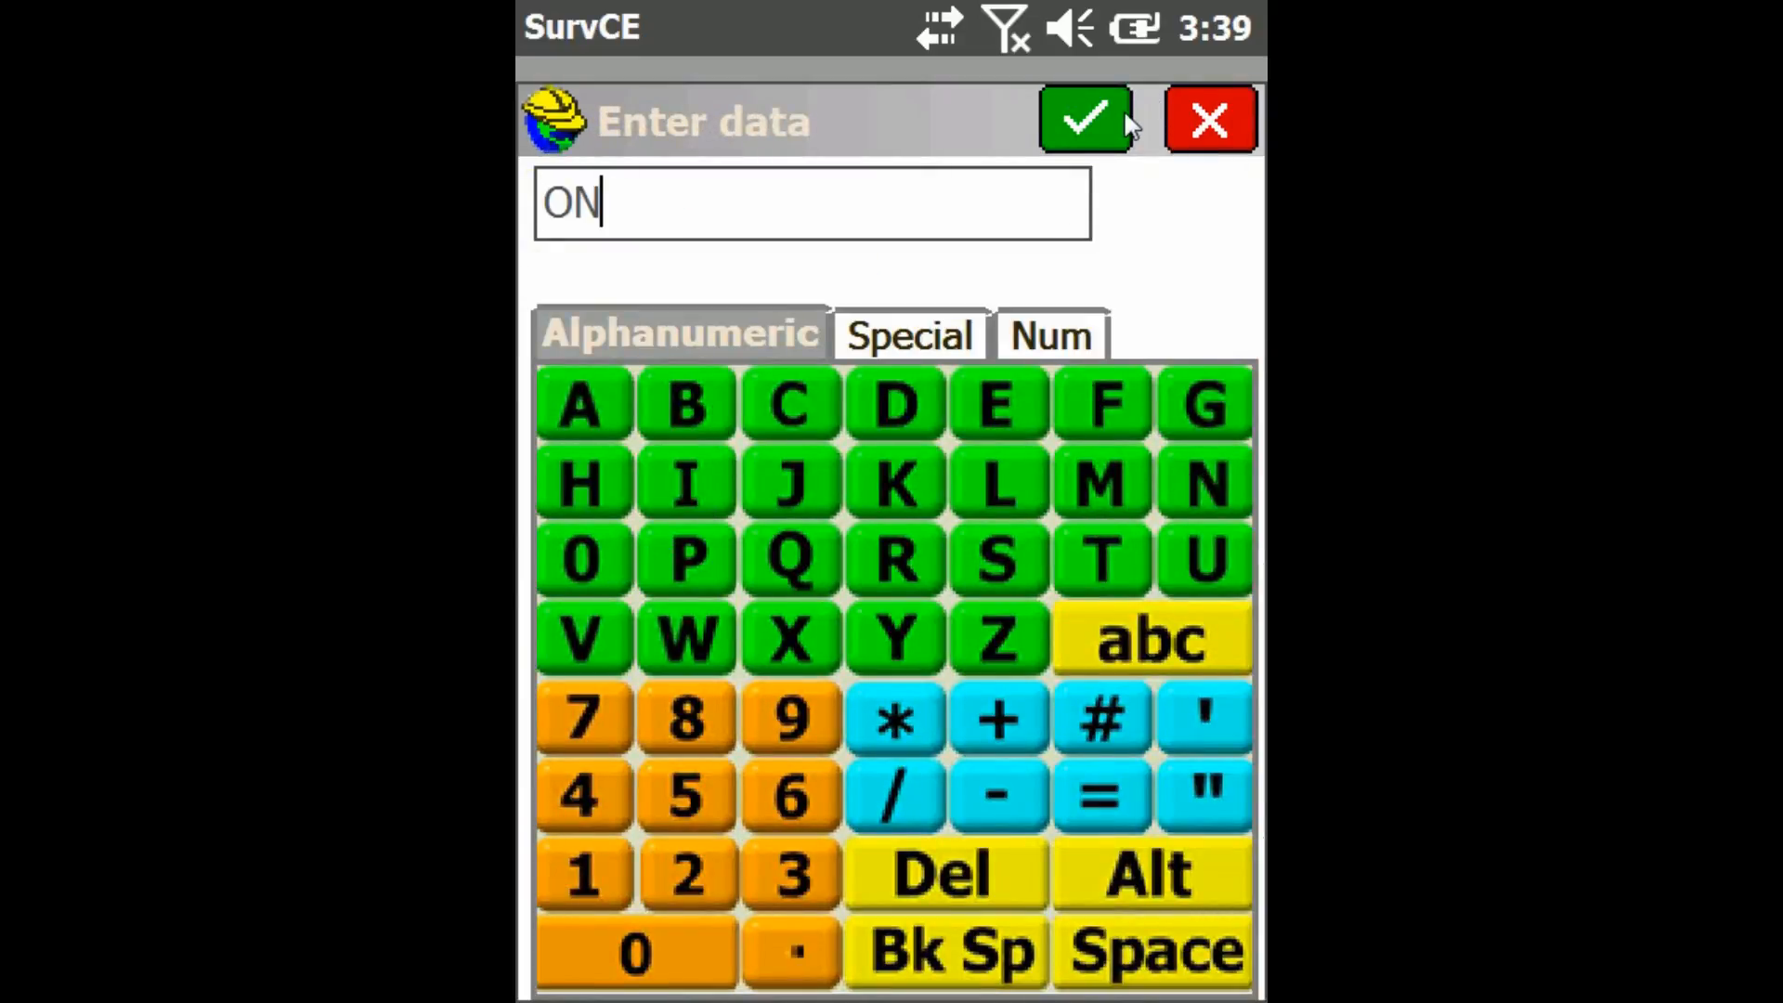
{"action": "left_click", "coordinate": [1081, 118]}
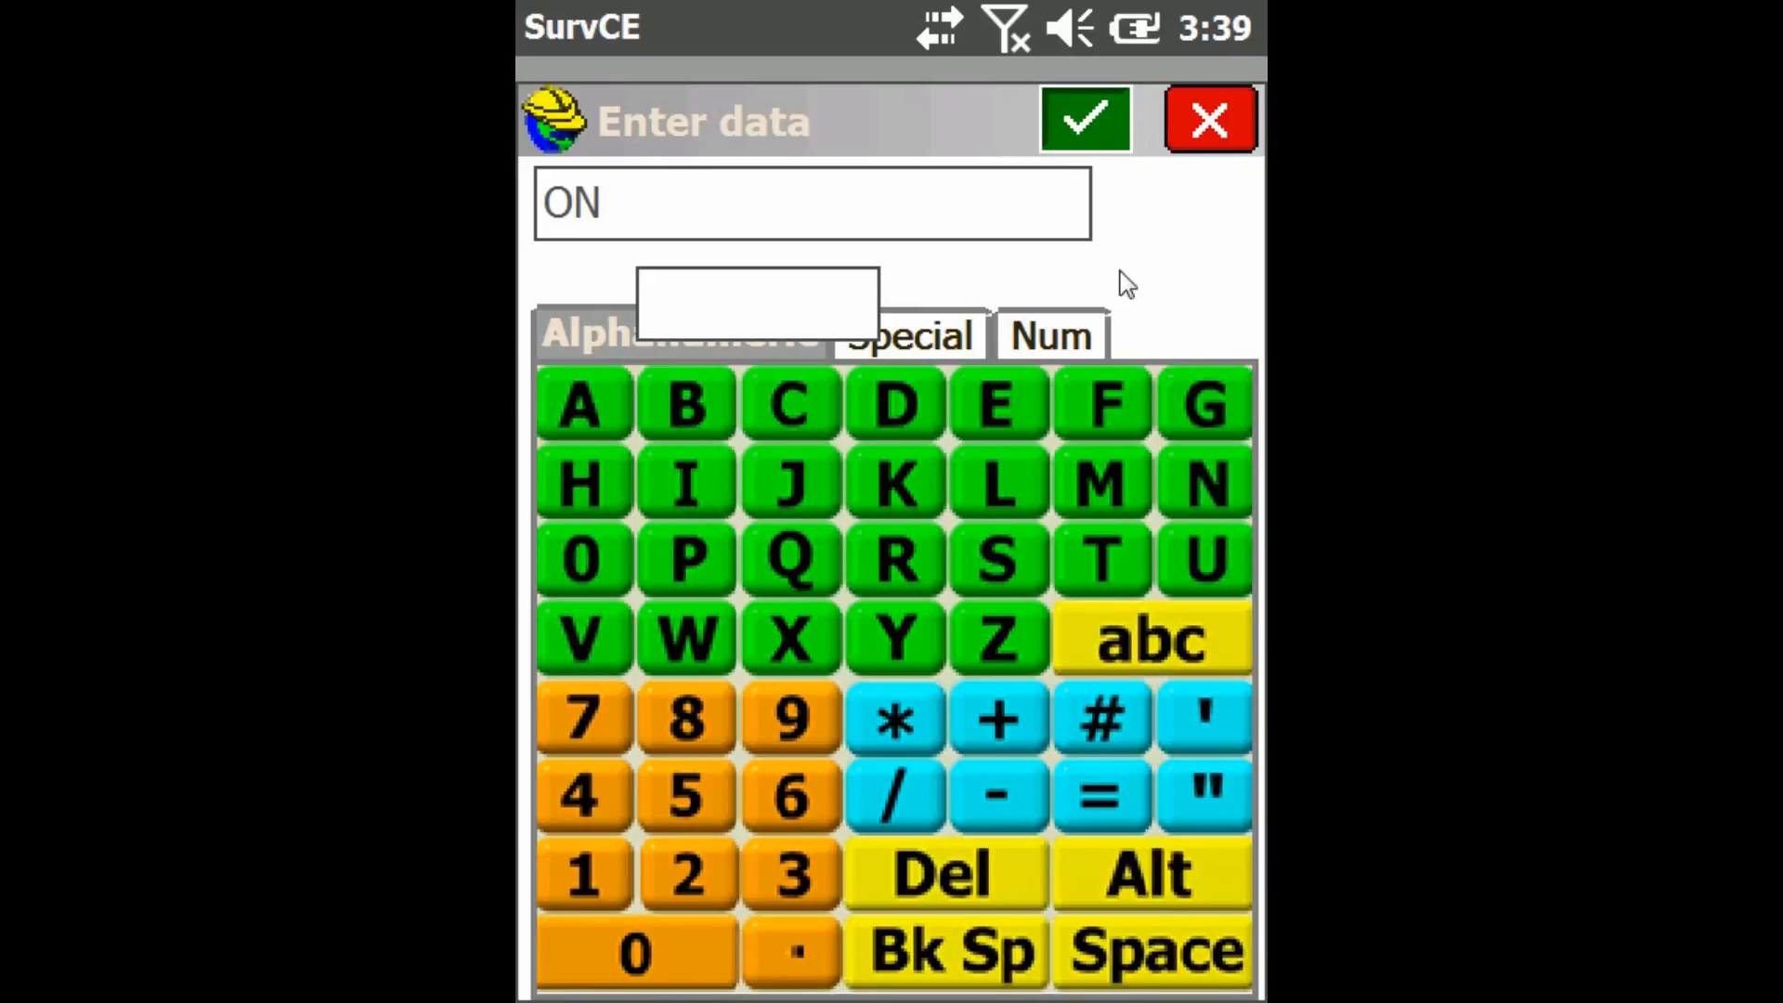
{"action": "left_click", "coordinate": [1082, 119]}
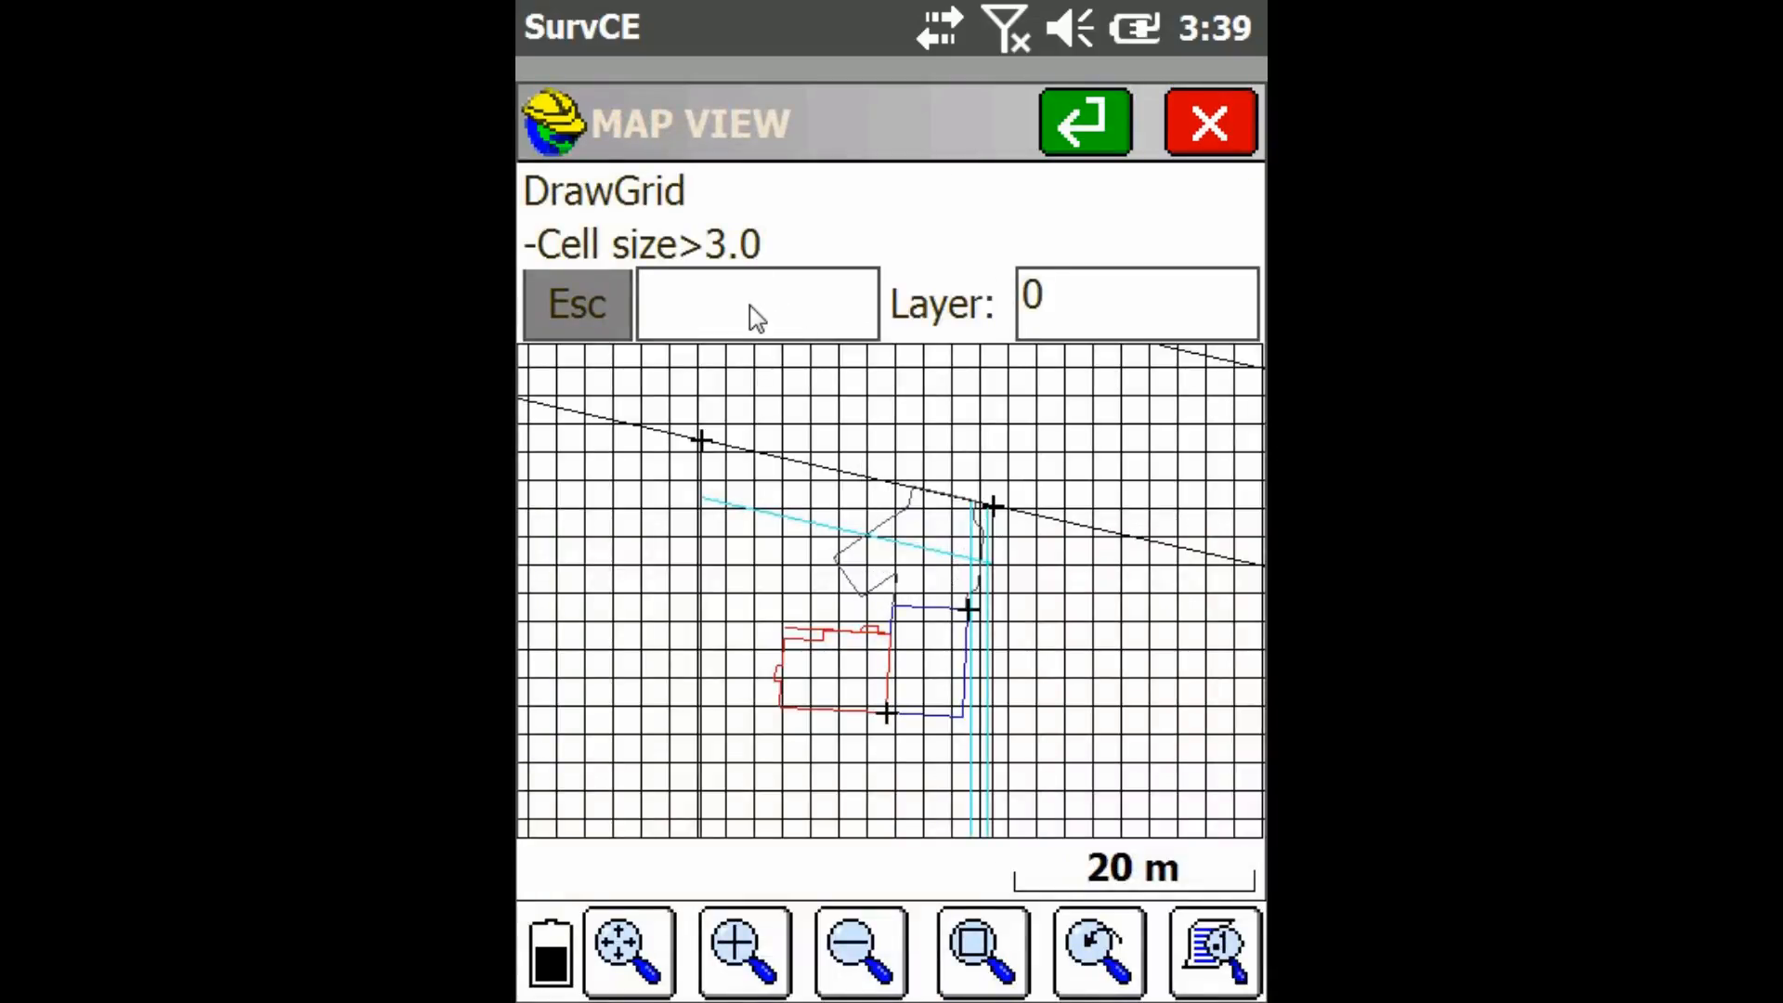
{"action": "left_click", "coordinate": [758, 303]}
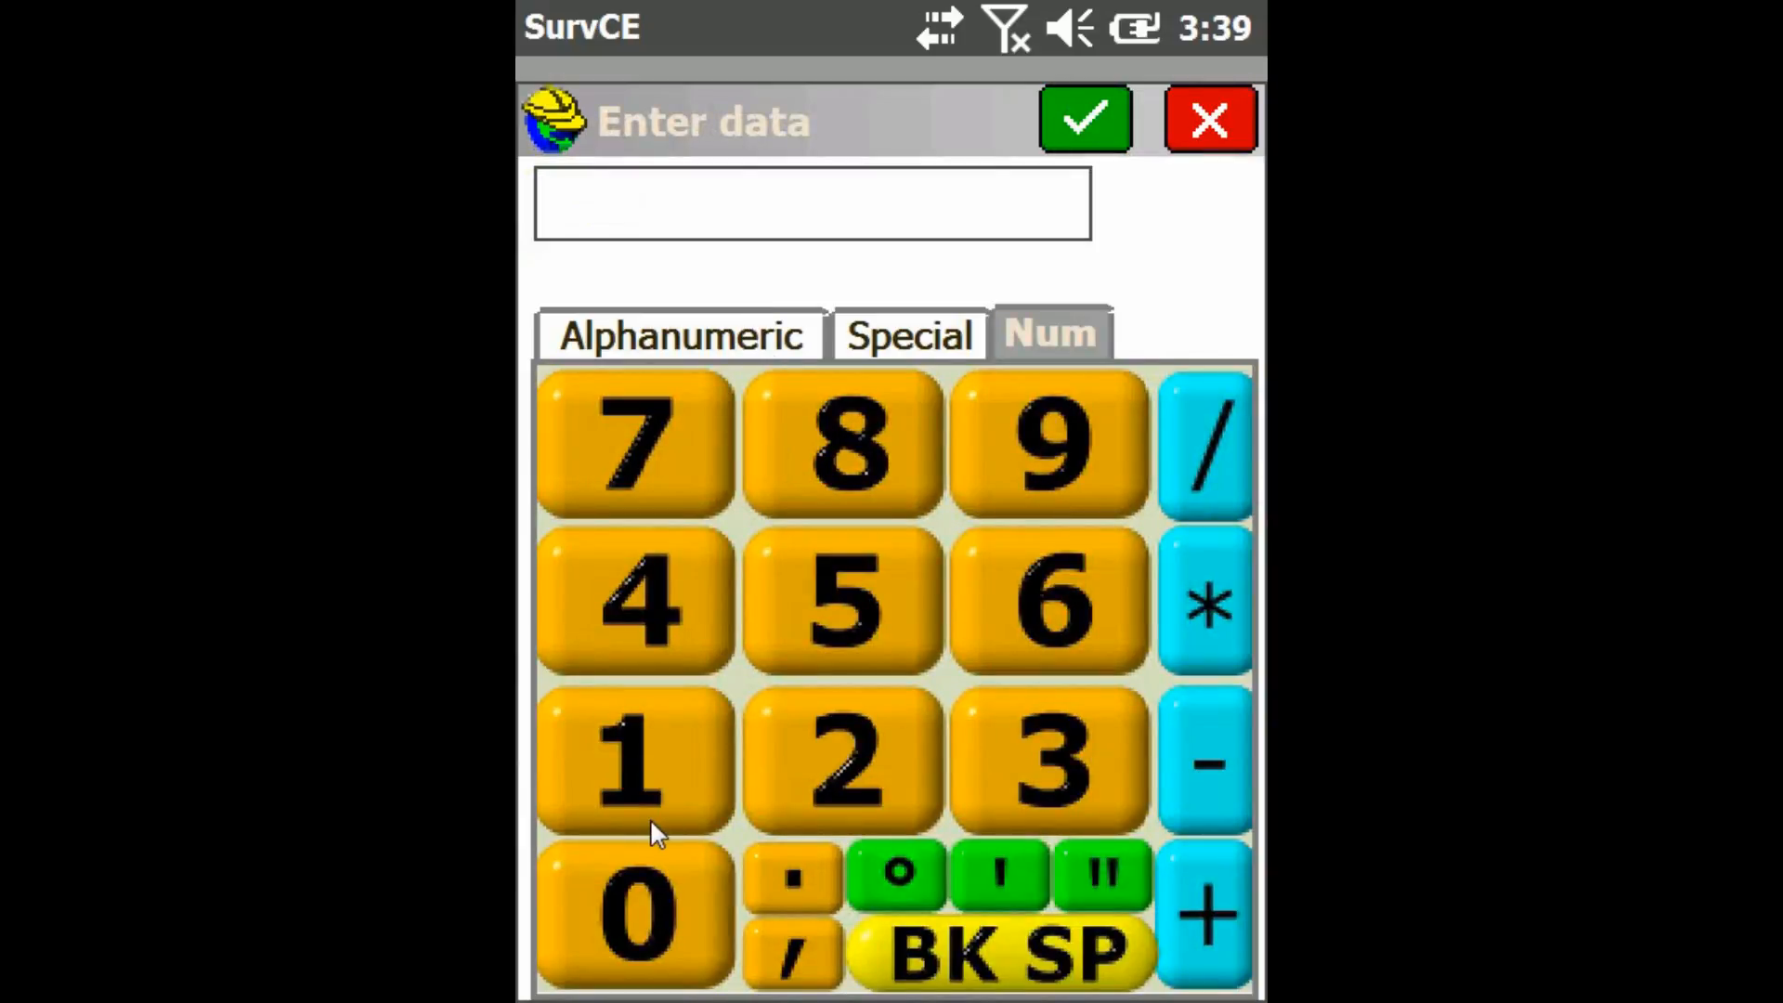
{"action": "mouse_move", "coordinate": [1087, 117]}
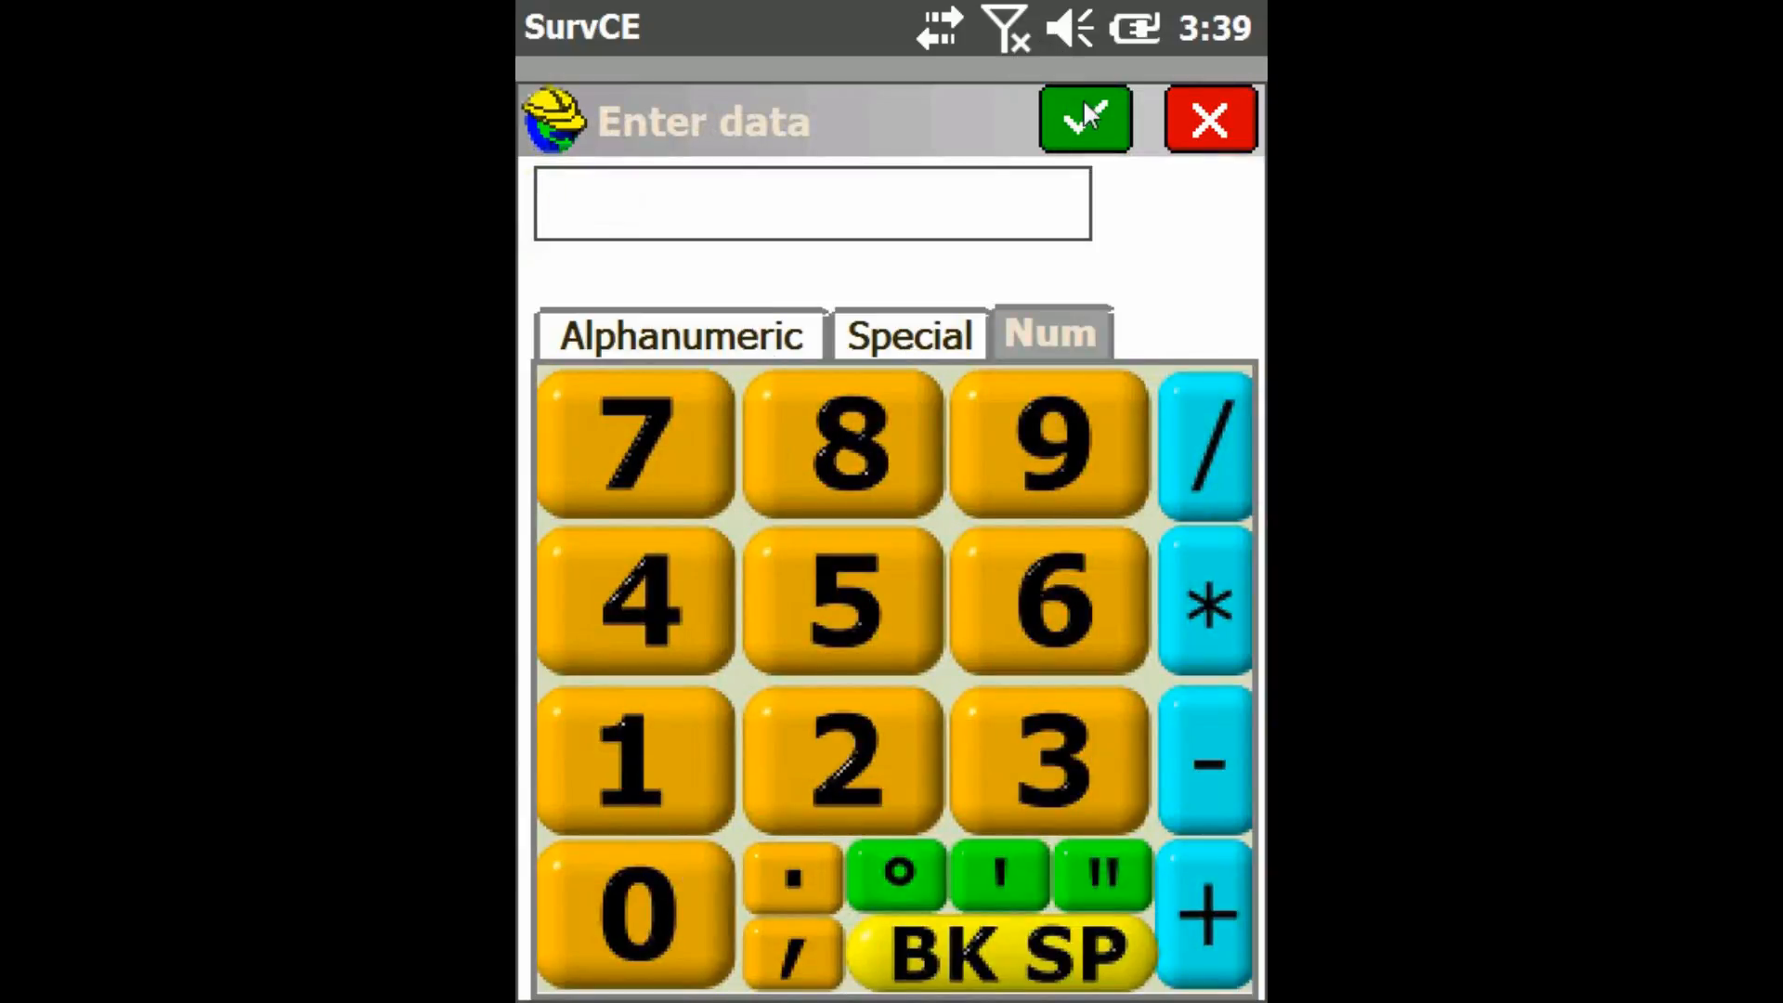
- Apply a 10 m cell size so the parcel map shows a coarser 10-unit grid
{"action": "left_click", "coordinate": [1082, 120]}
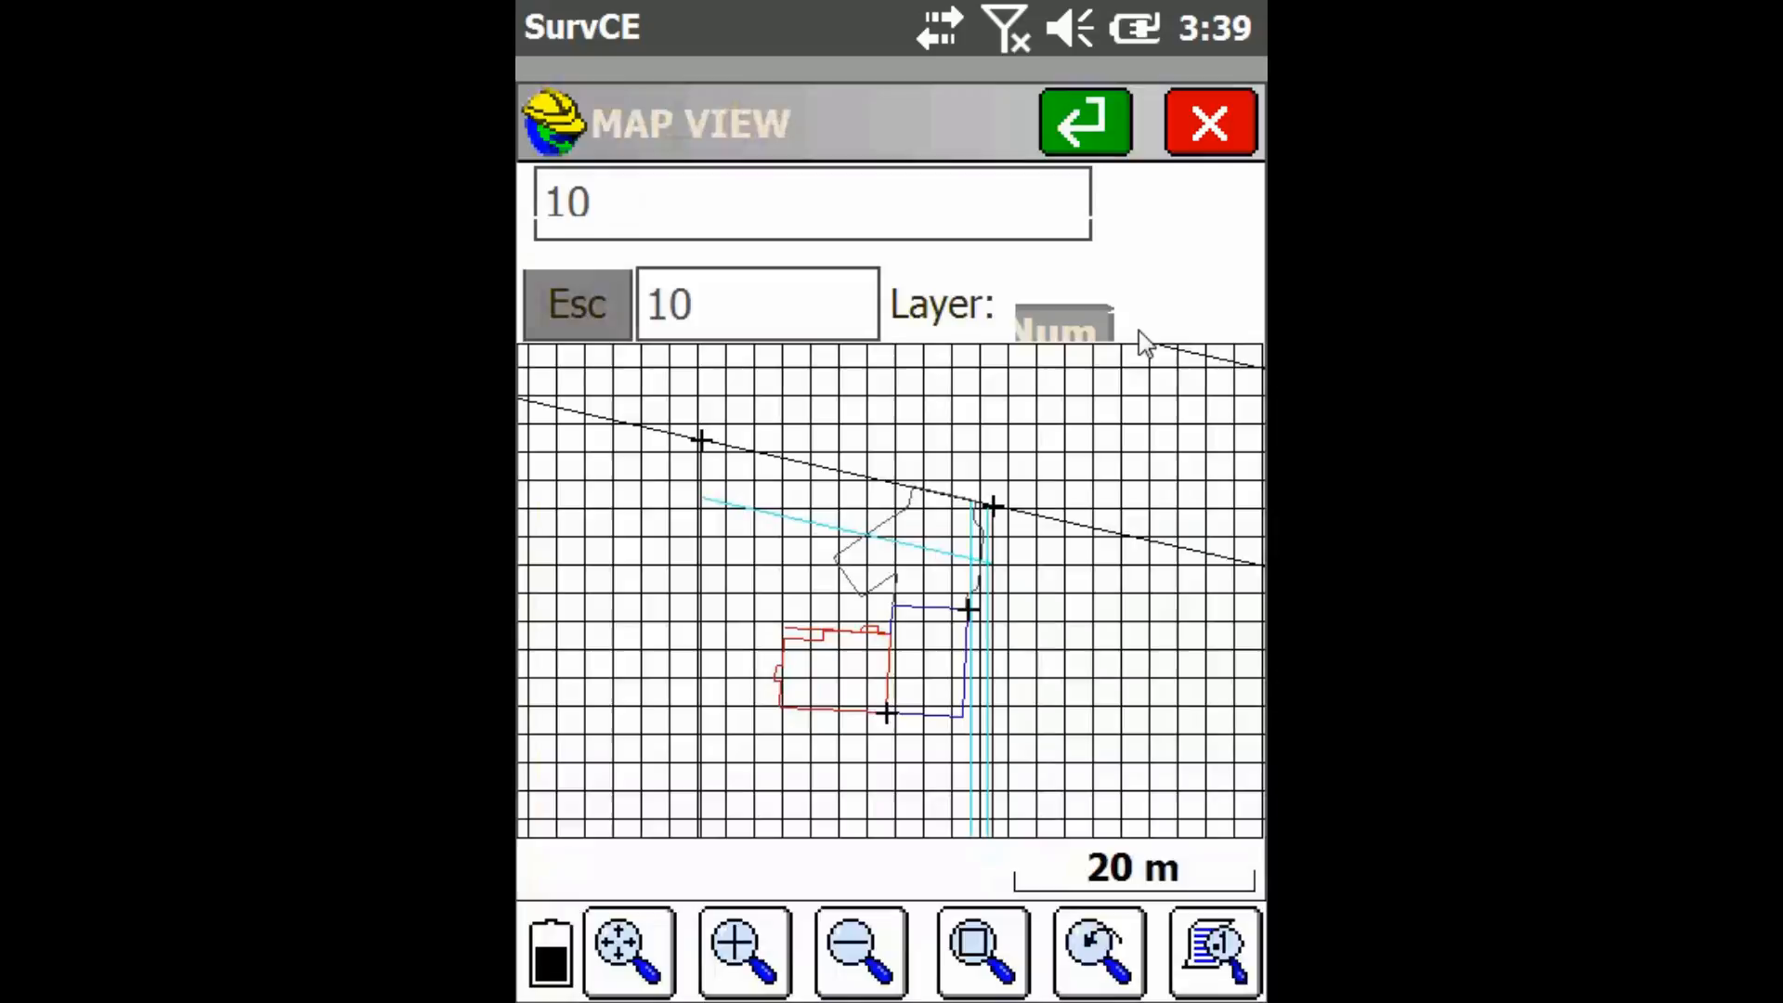
{"action": "left_click", "coordinate": [1082, 123]}
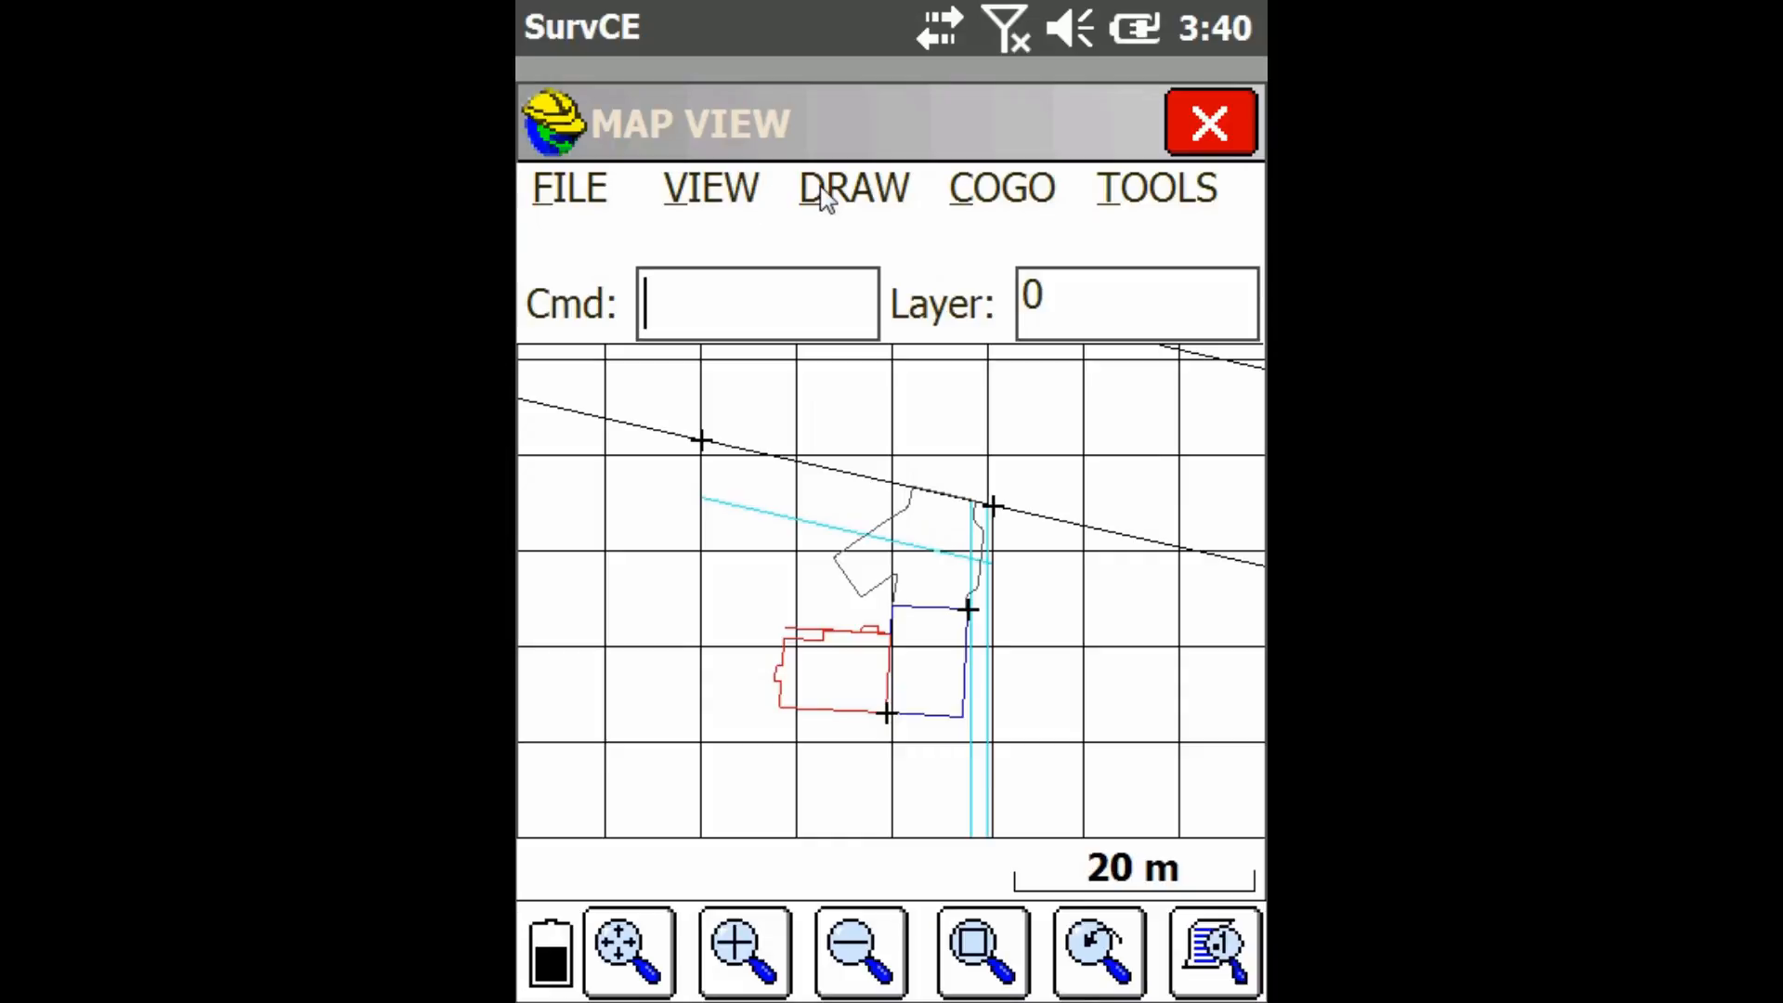
{"action": "left_click", "coordinate": [852, 188]}
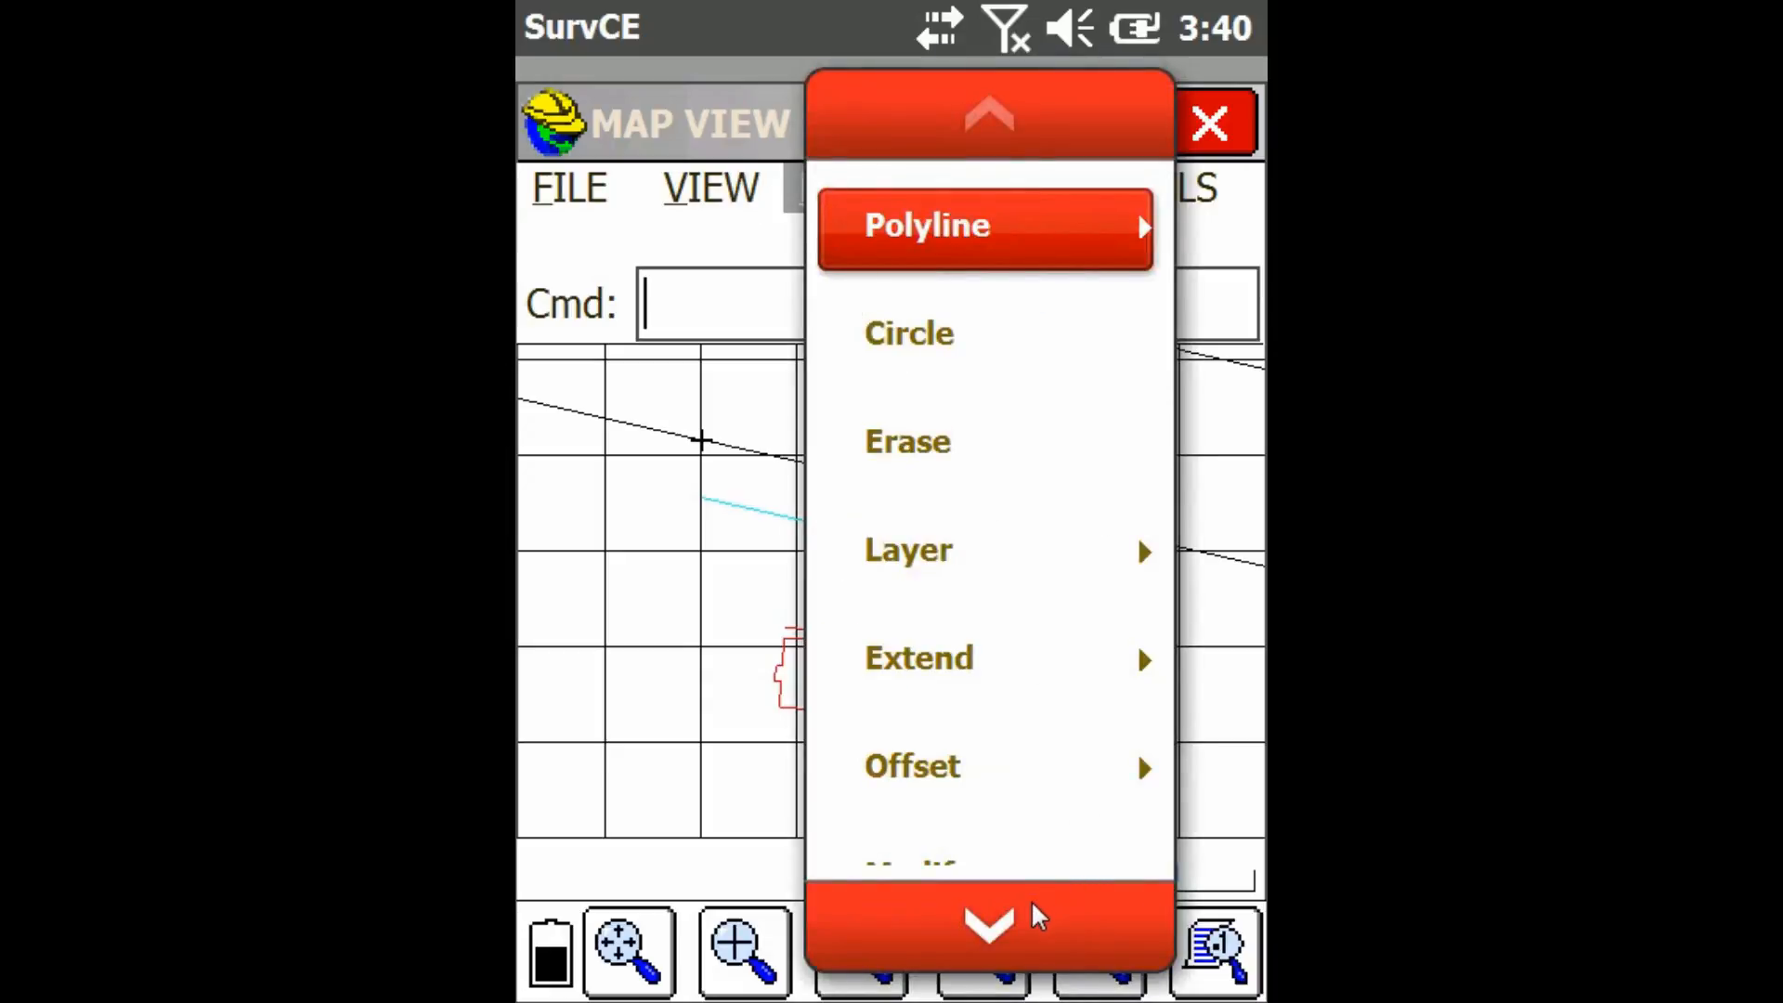
- Run Place GRID again from DRAW so it asks whether the grid should be off or on
{"action": "left_click", "coordinate": [986, 924]}
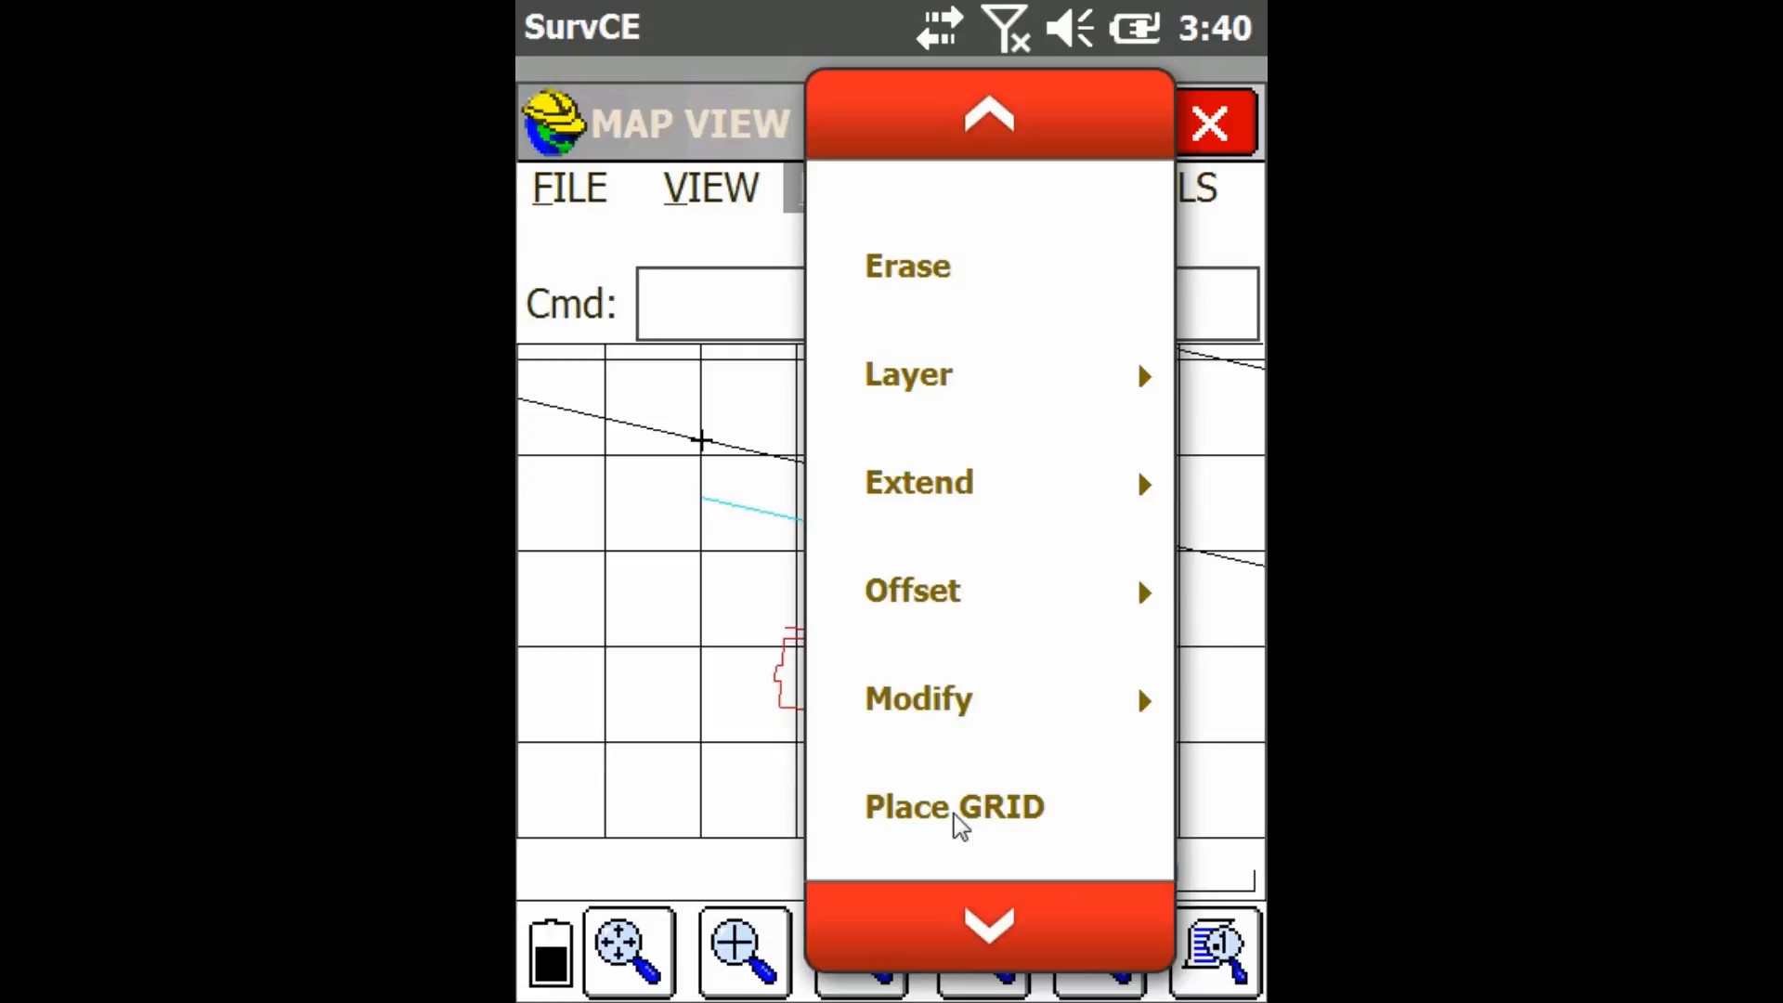
{"action": "left_click", "coordinate": [953, 806]}
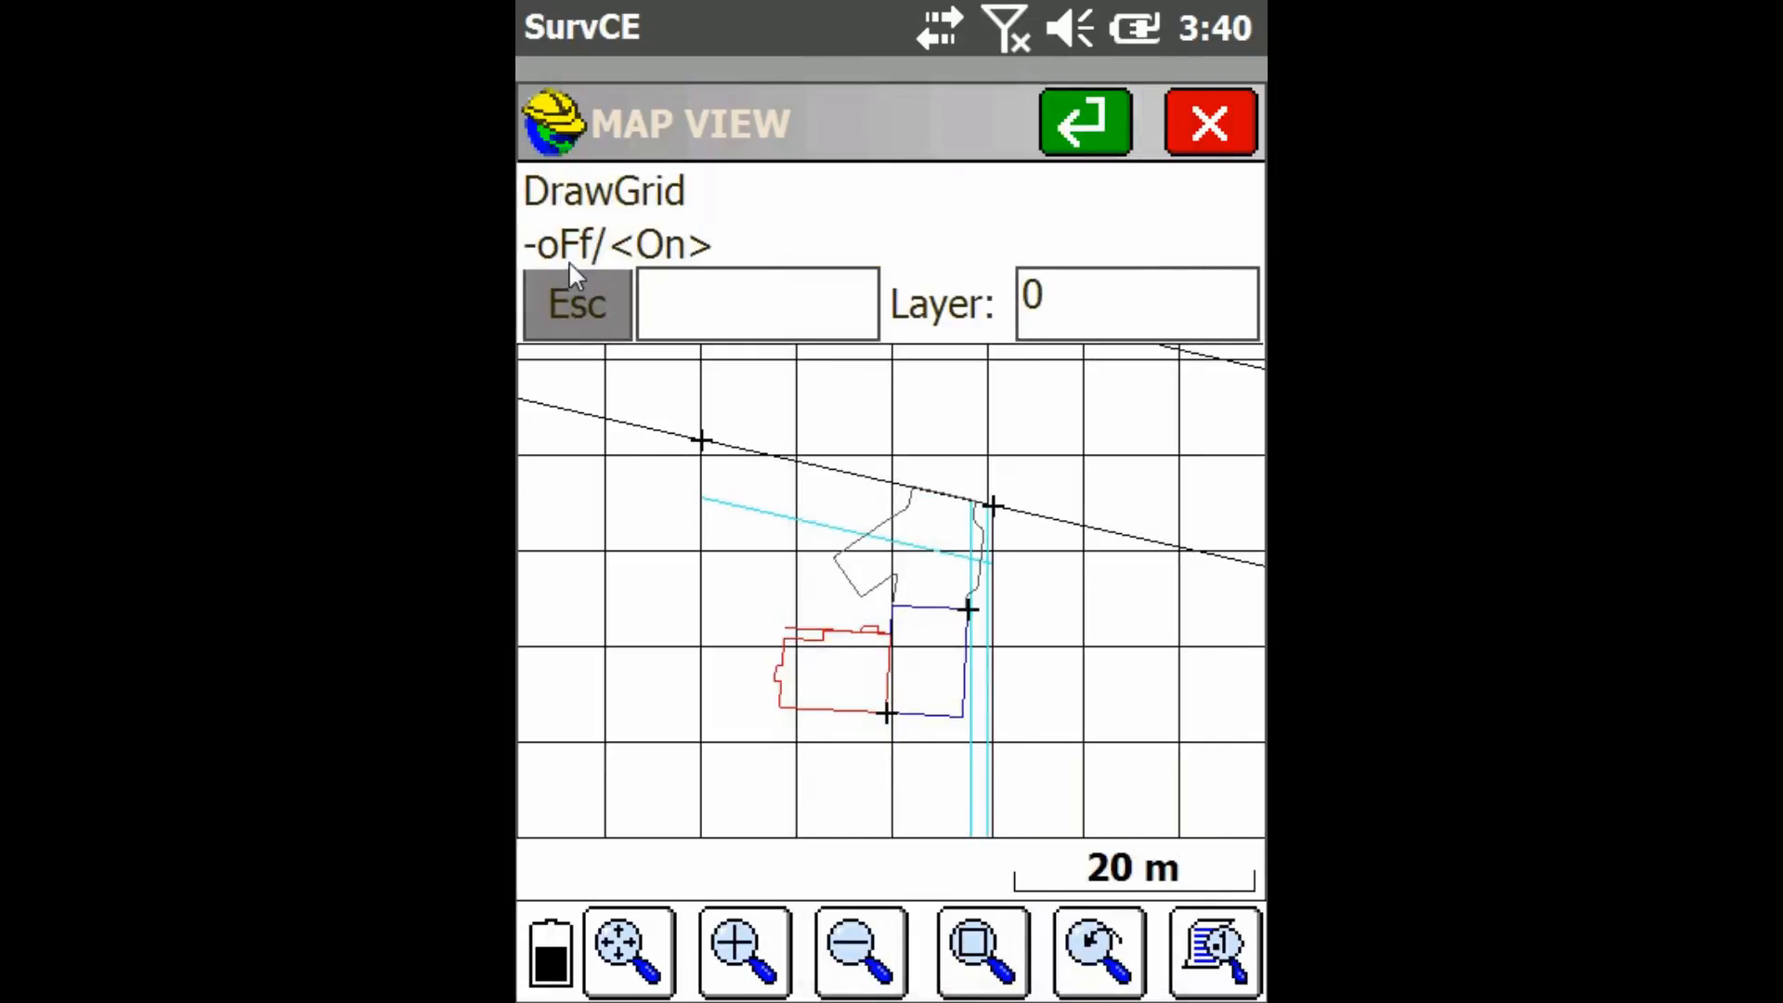
{"action": "left_click", "coordinate": [756, 303]}
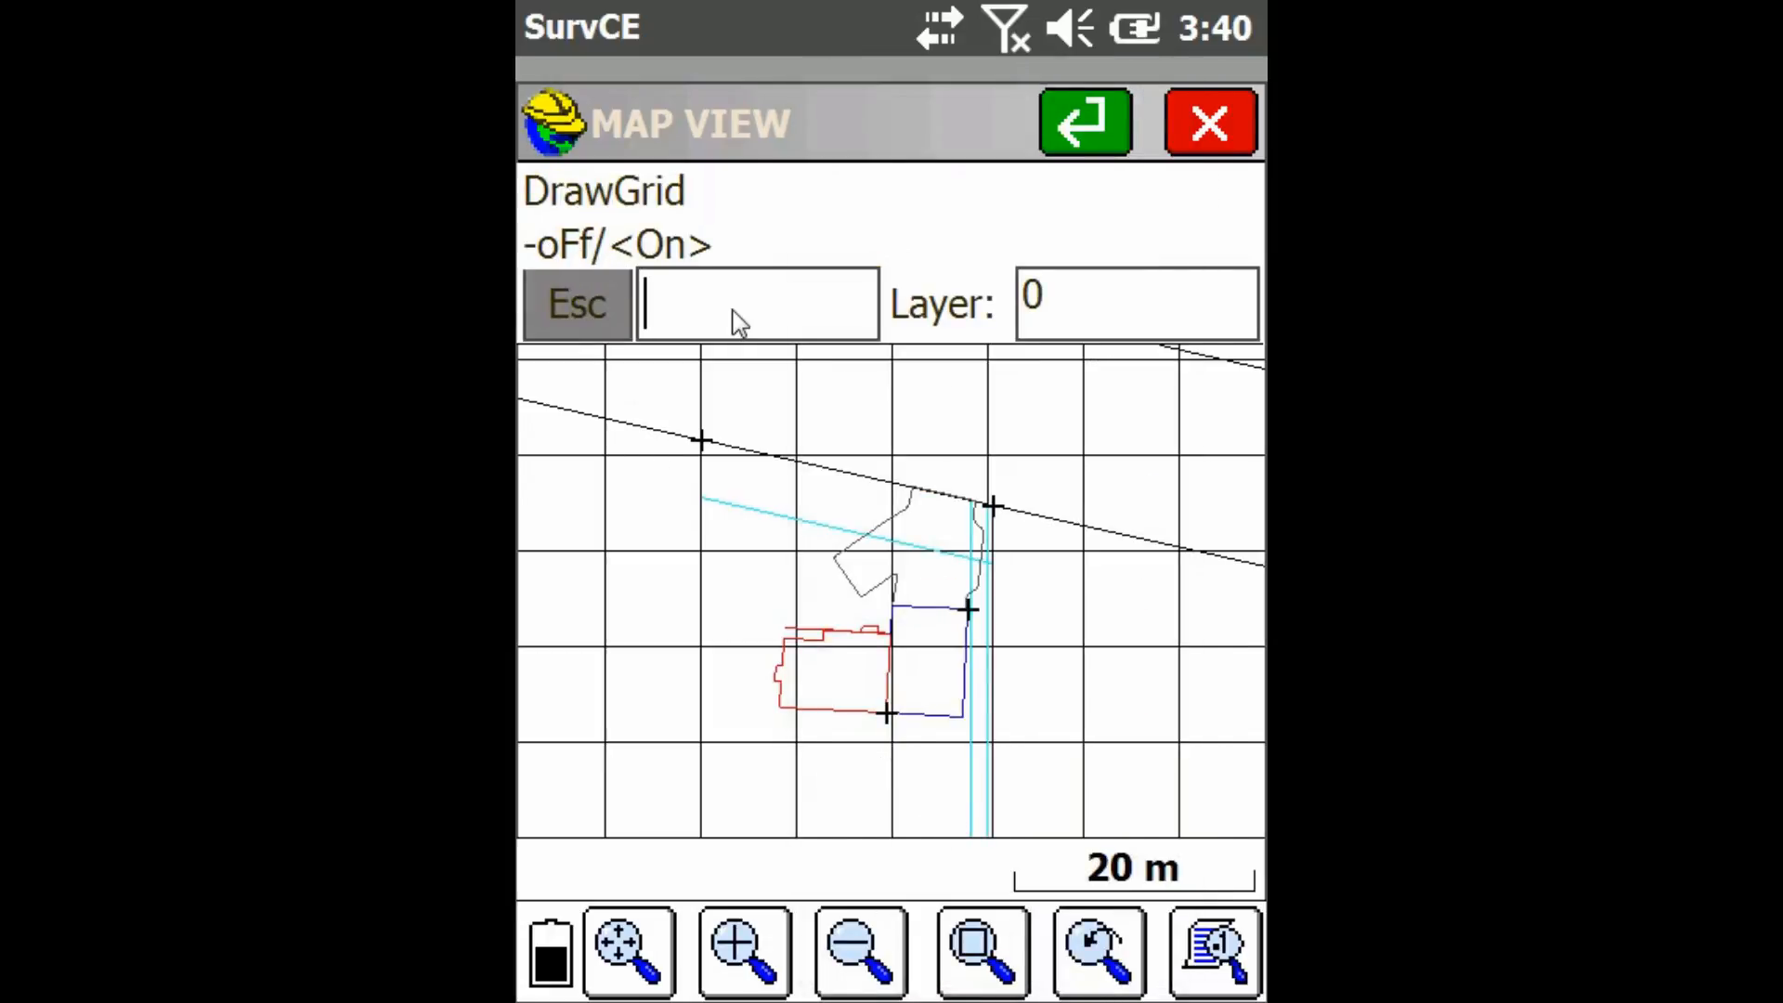
- Answer OFF to remove the grid lines from the parcel map
{"action": "left_click", "coordinate": [757, 302]}
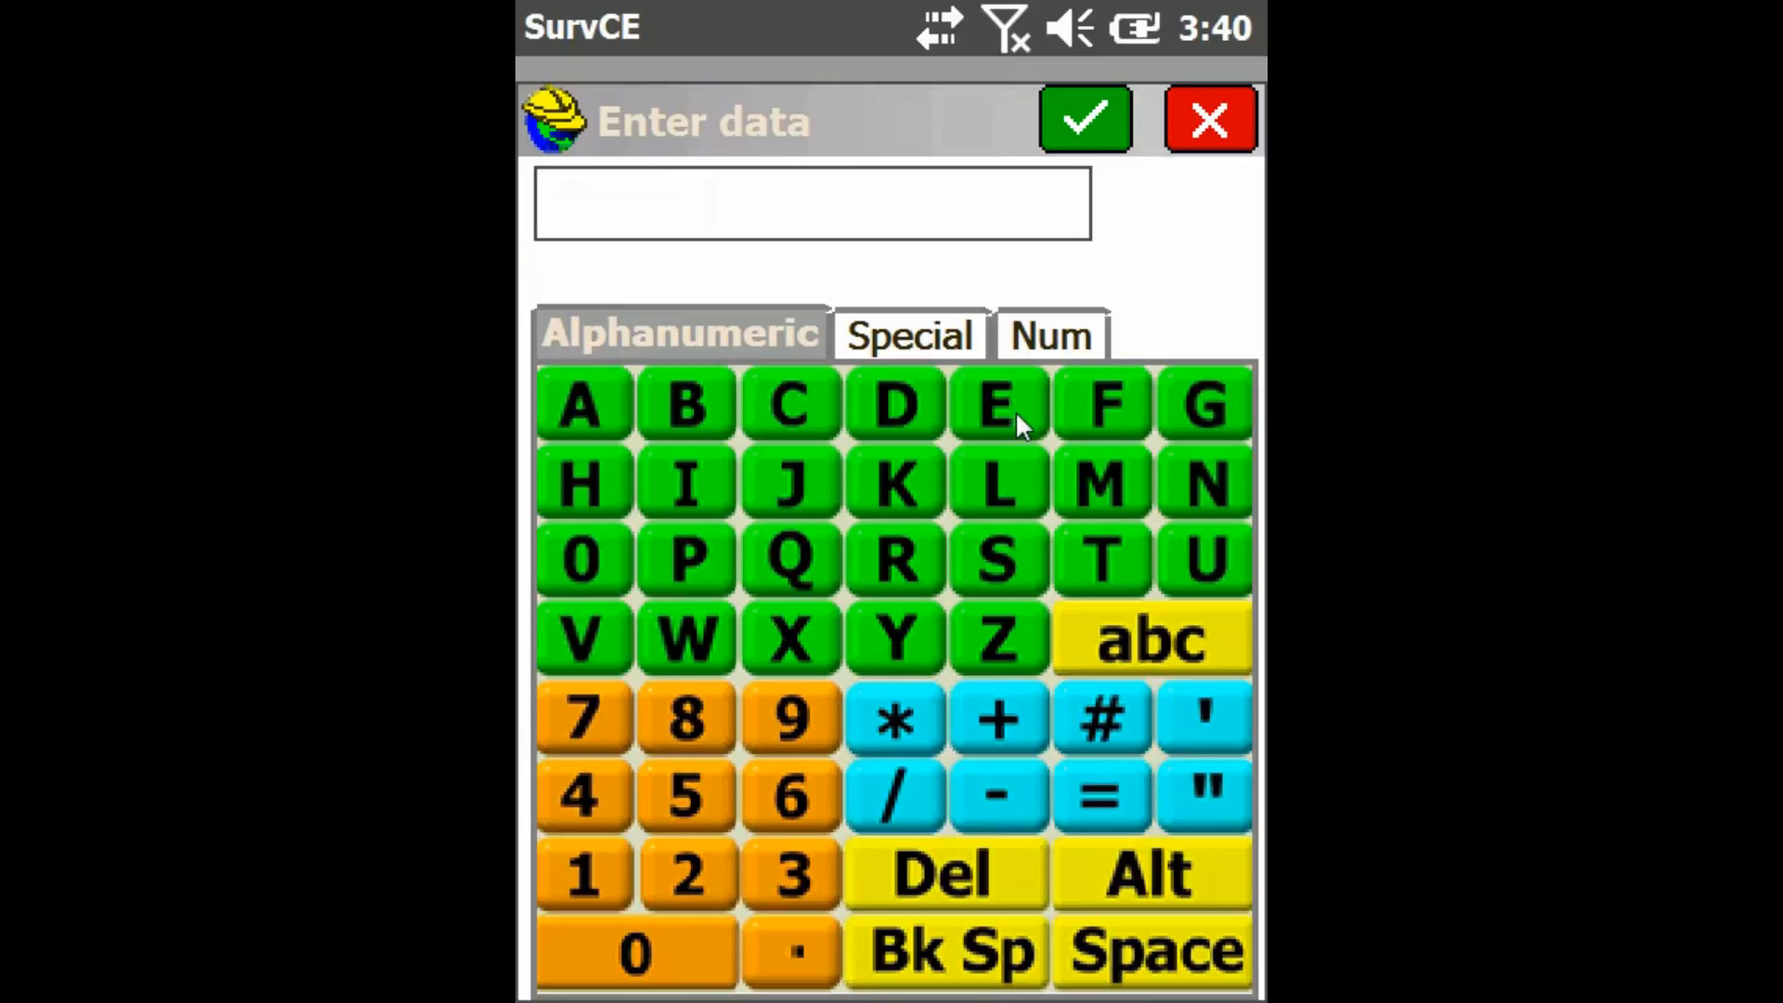
{"action": "mouse_move", "coordinate": [1081, 414]}
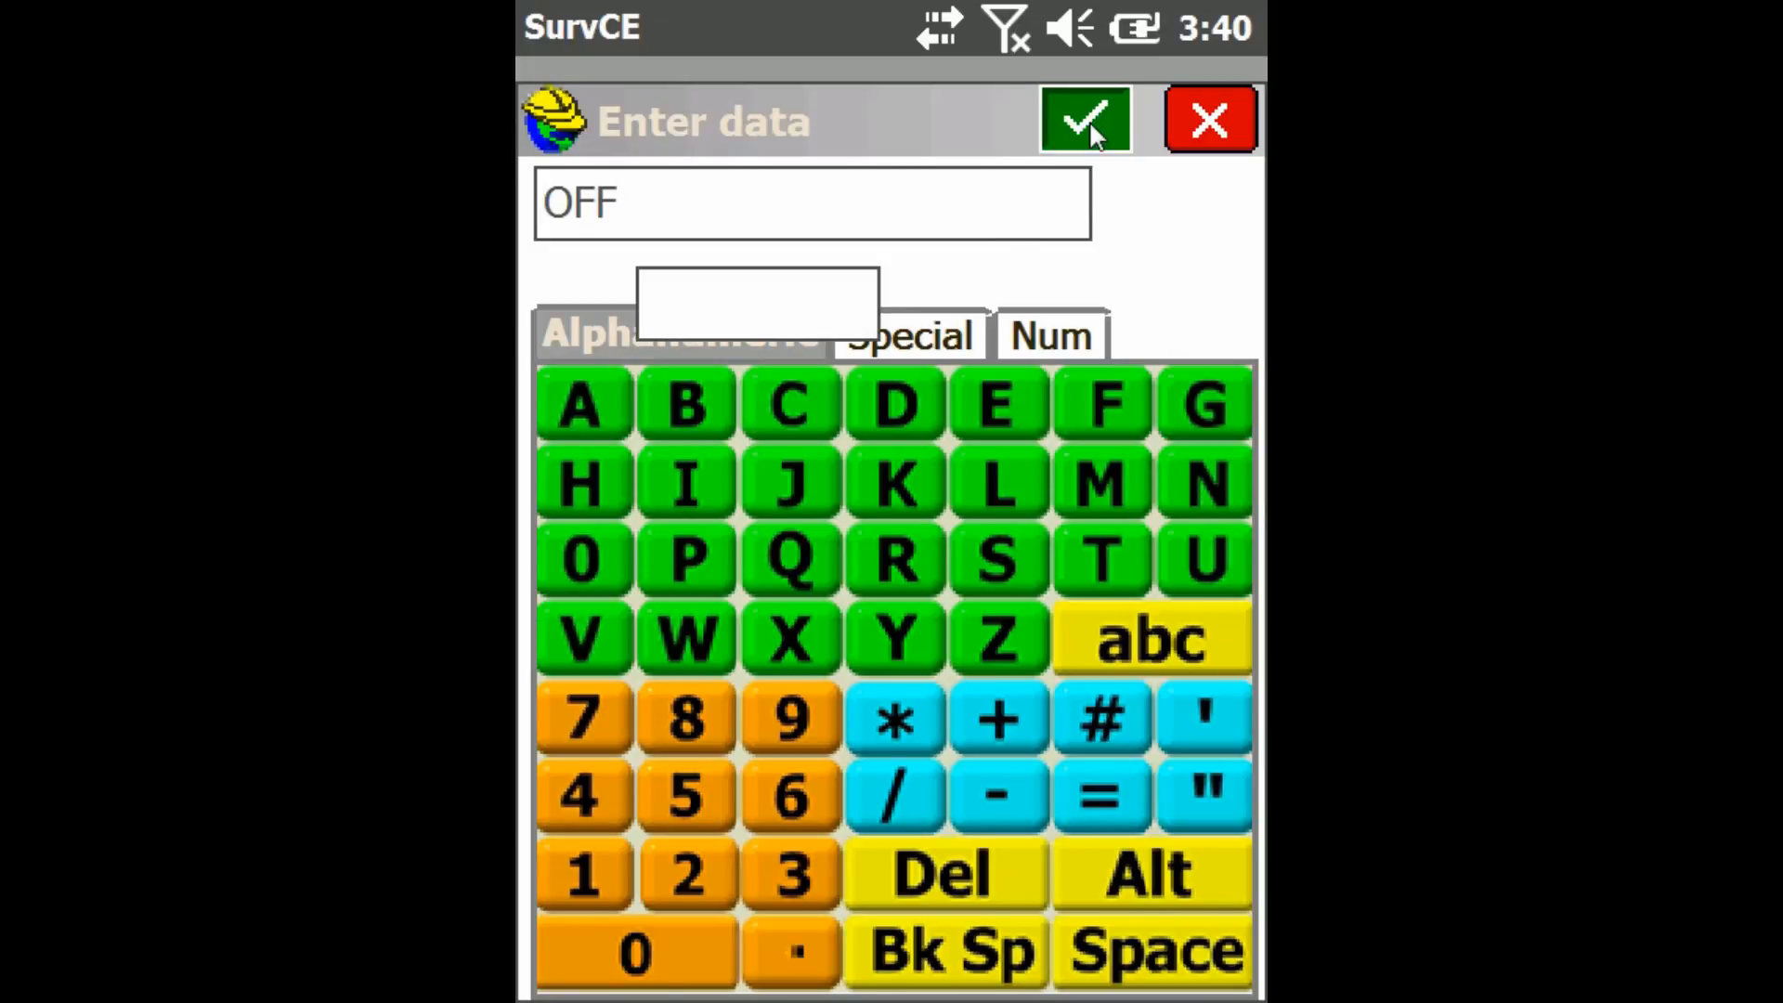
{"action": "left_click", "coordinate": [1083, 119]}
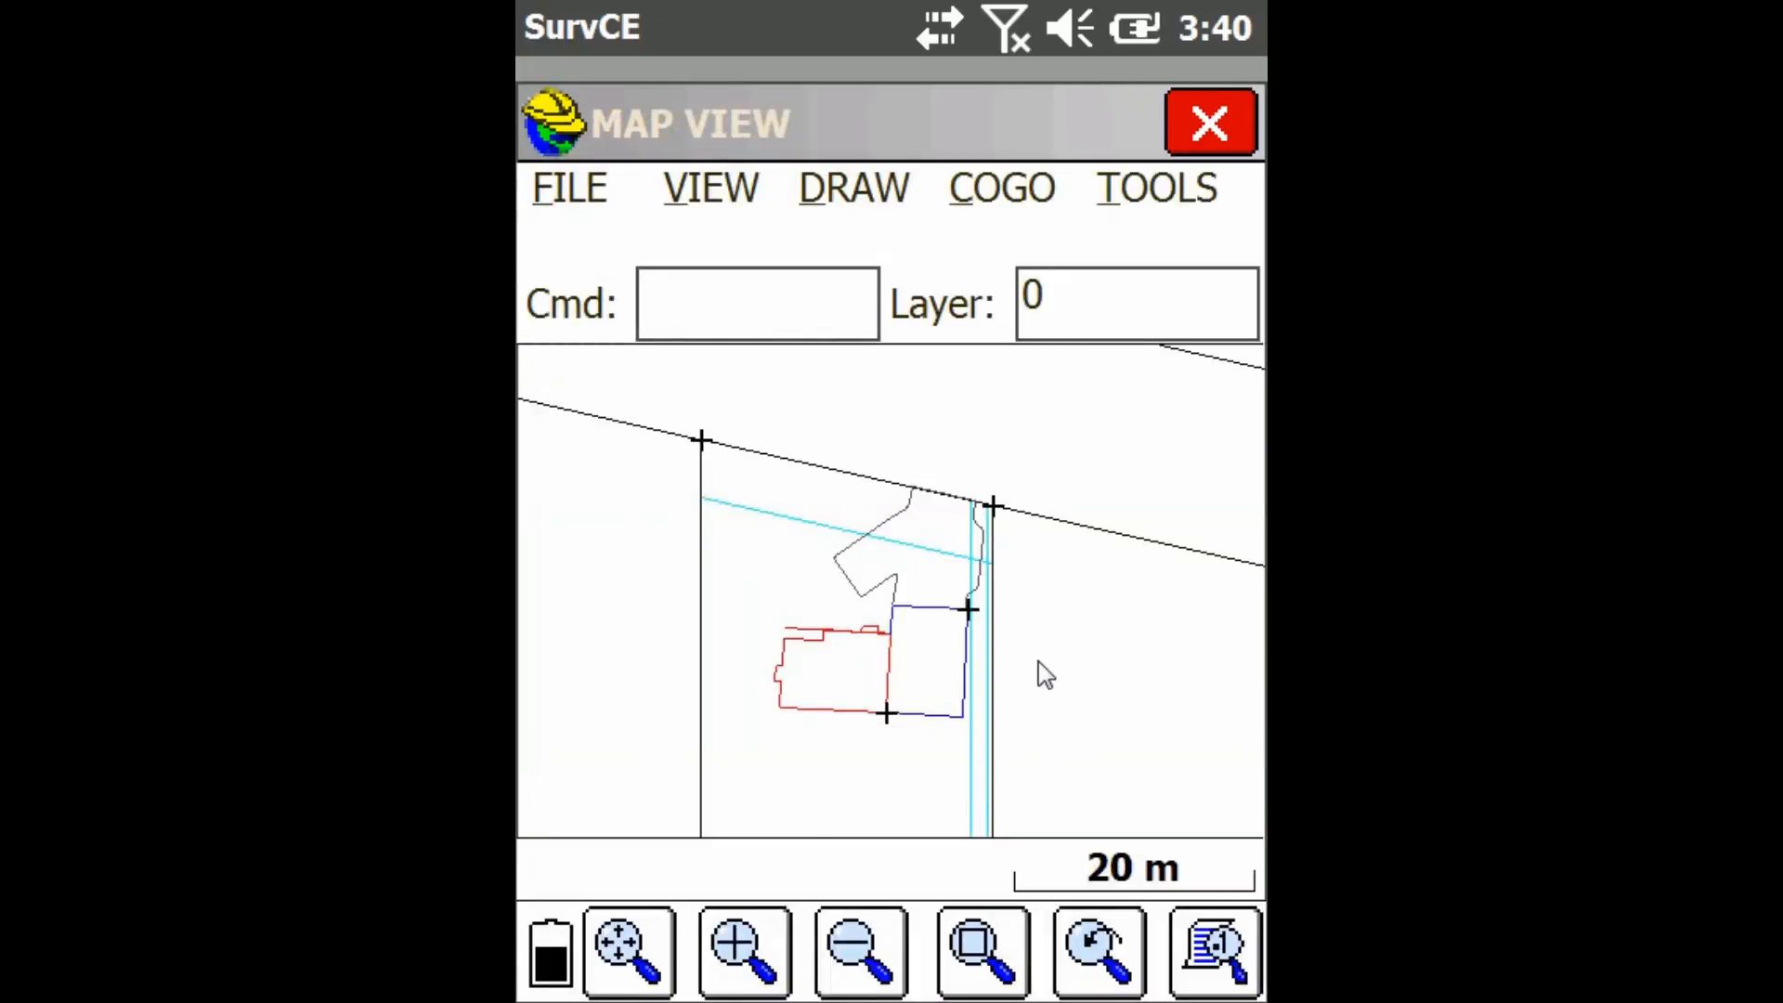